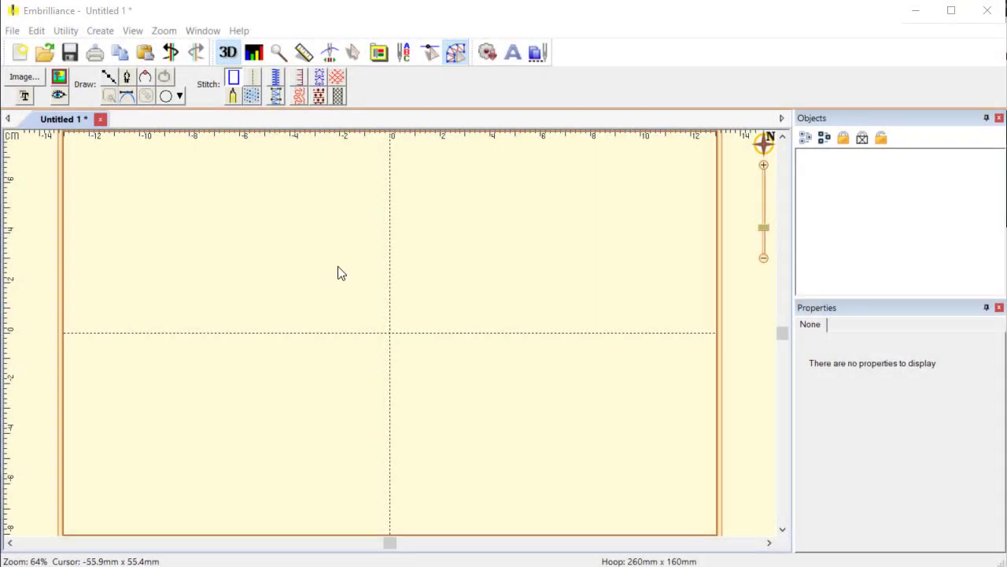
Step: Draw a rectangle, pull its top corners inward into a trapezoid, and rename it 'envelope'
click(232, 75)
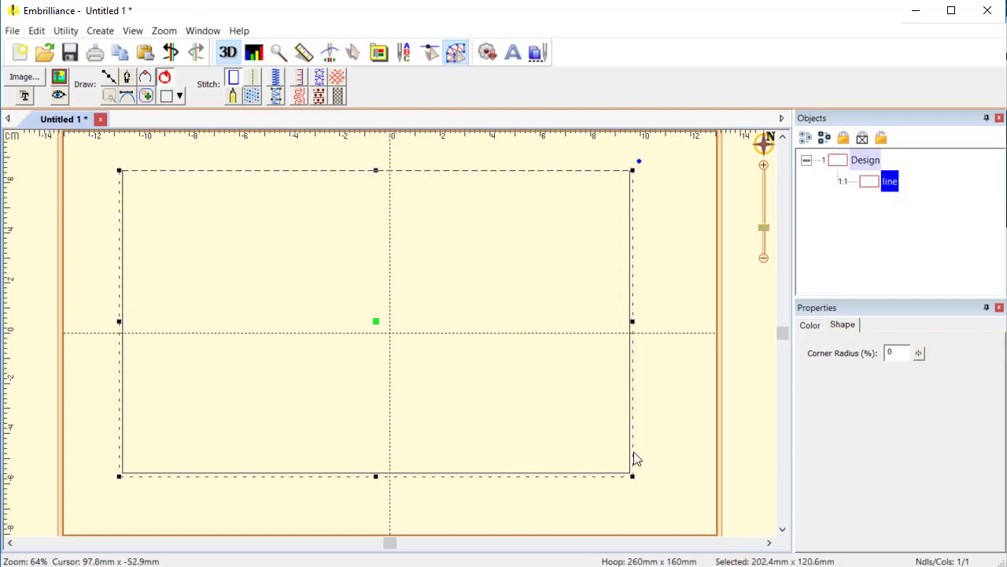
mouse_move(307, 273)
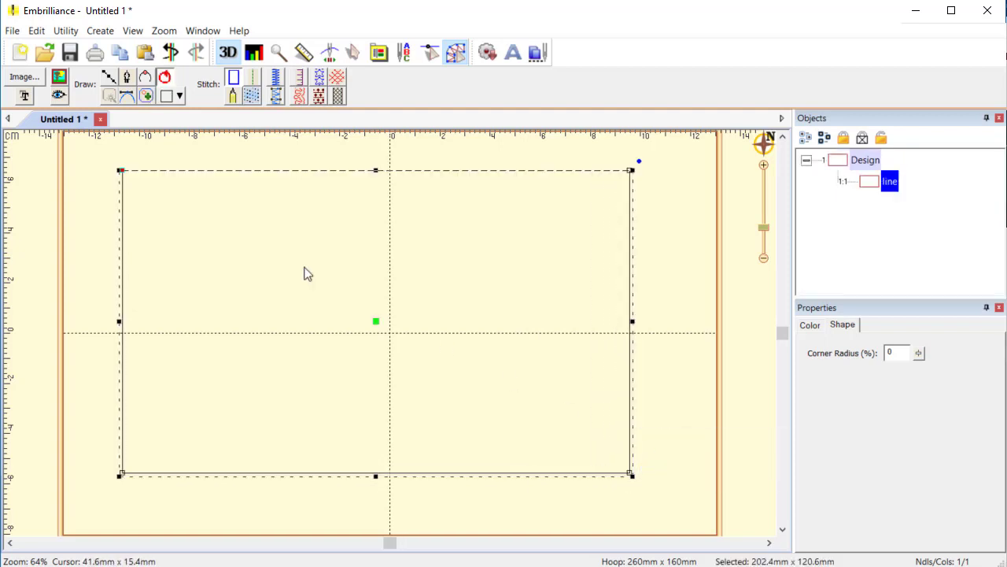
drag(120, 171, 186, 171)
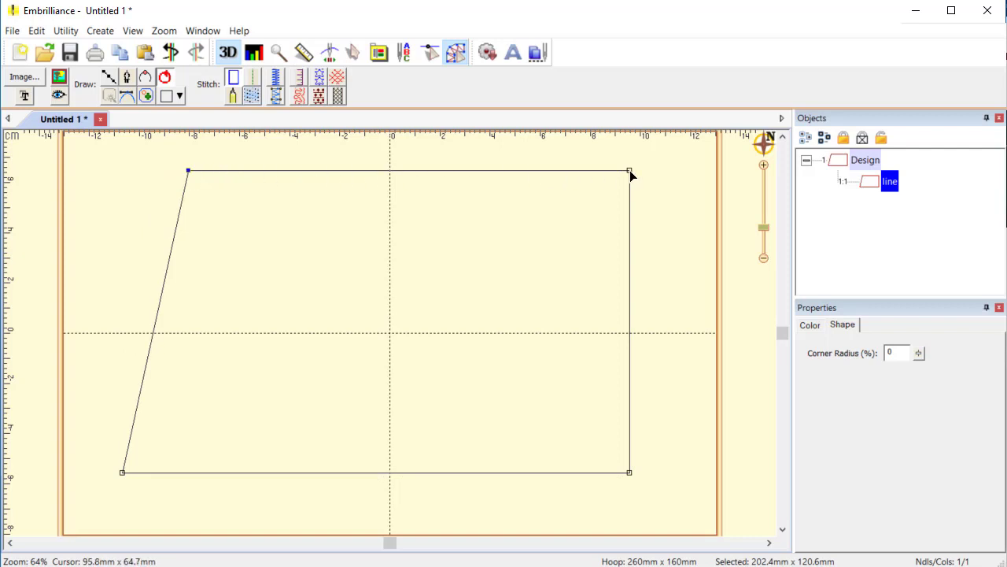
drag(630, 172, 555, 172)
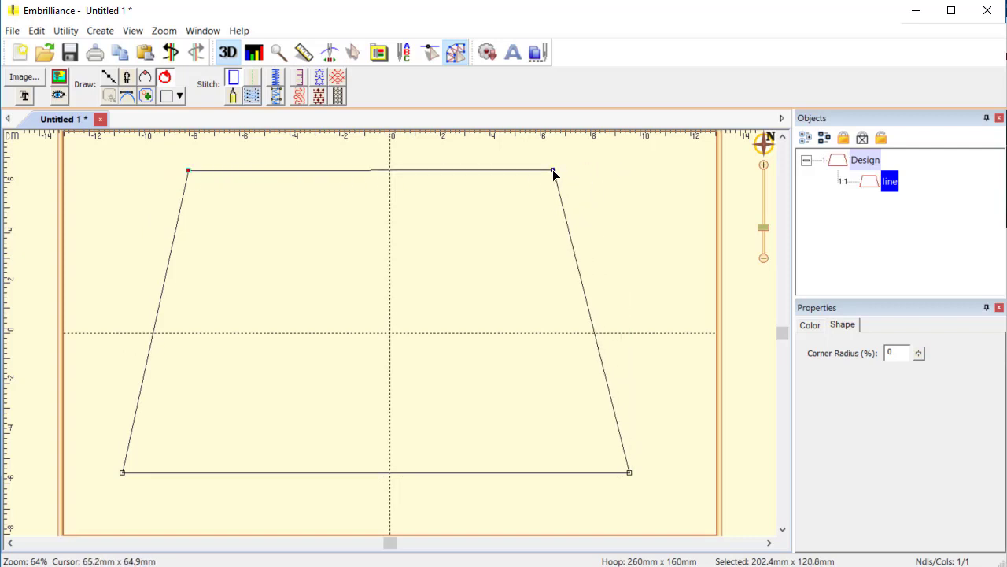
double_click(890, 181)
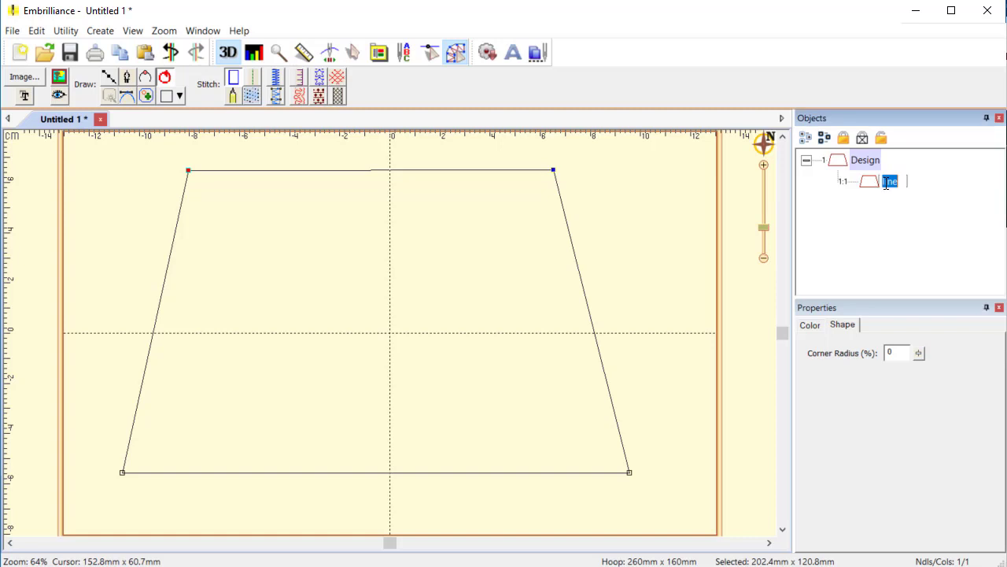
text(Envelop)
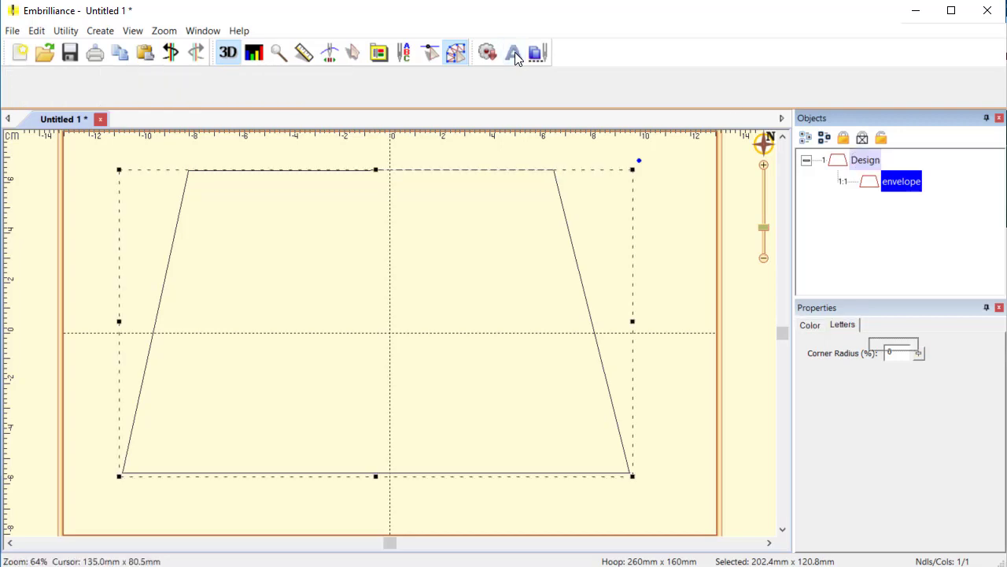
Step: Add a lettering object with four lines, from 'A short time ago...' to 'Embrilliance'
click(513, 53)
text(A short time ago)
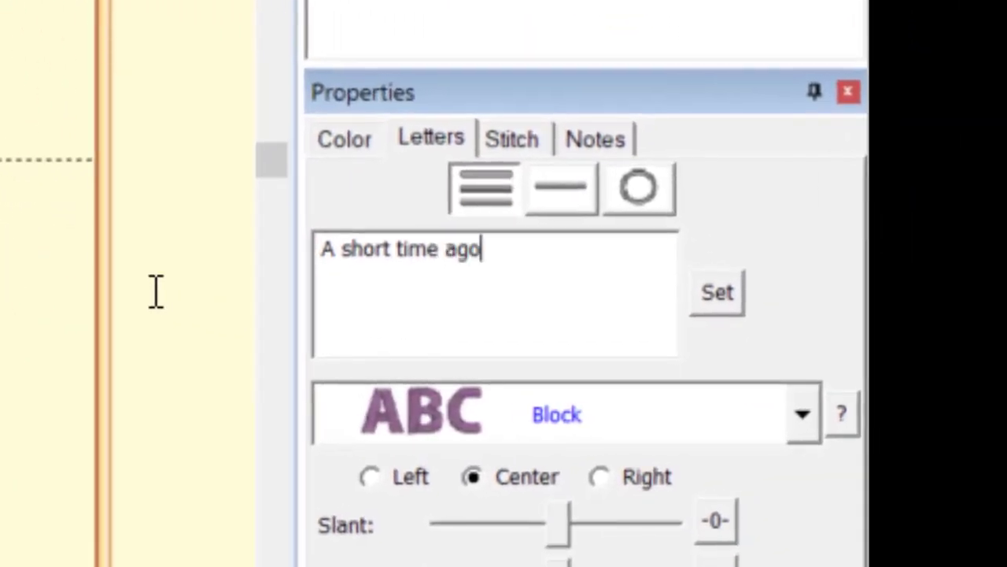
text(...)
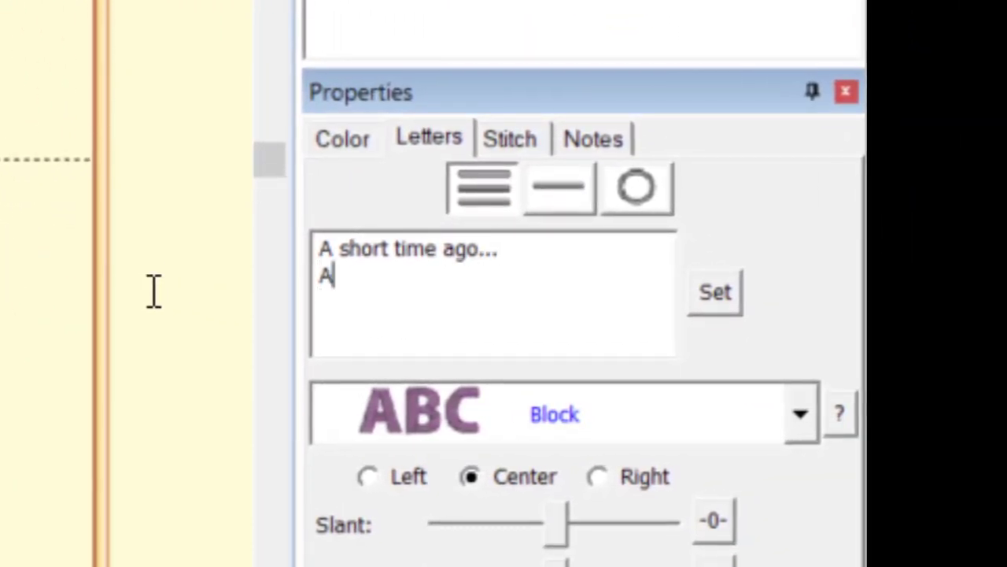
text(n embroidery not far away...)
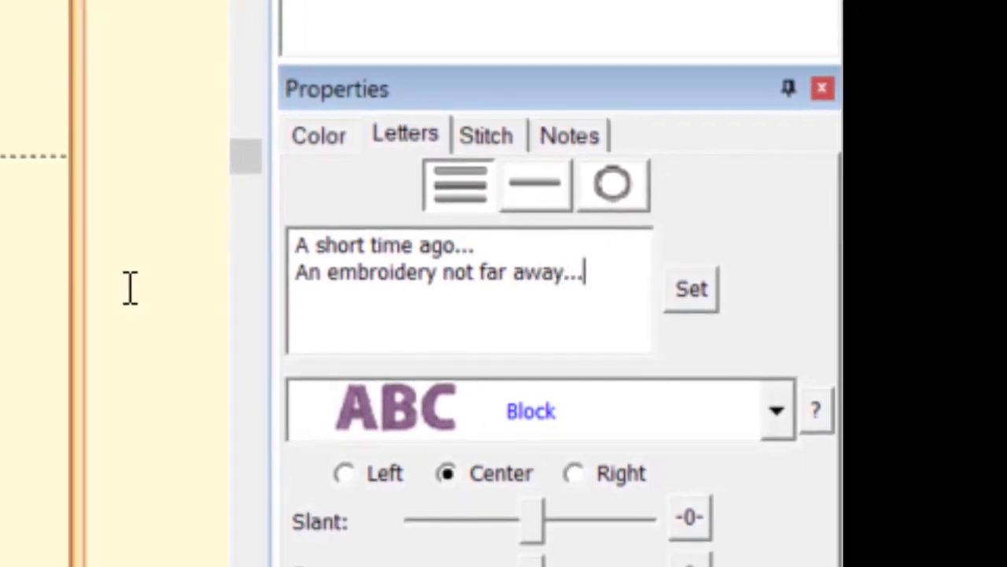
text(There were templ)
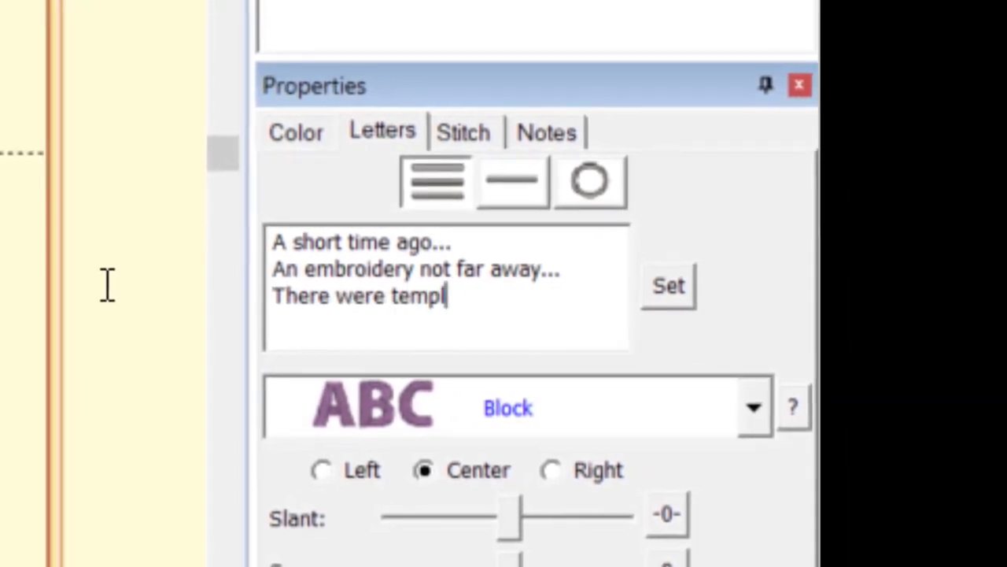
text(ates for...)
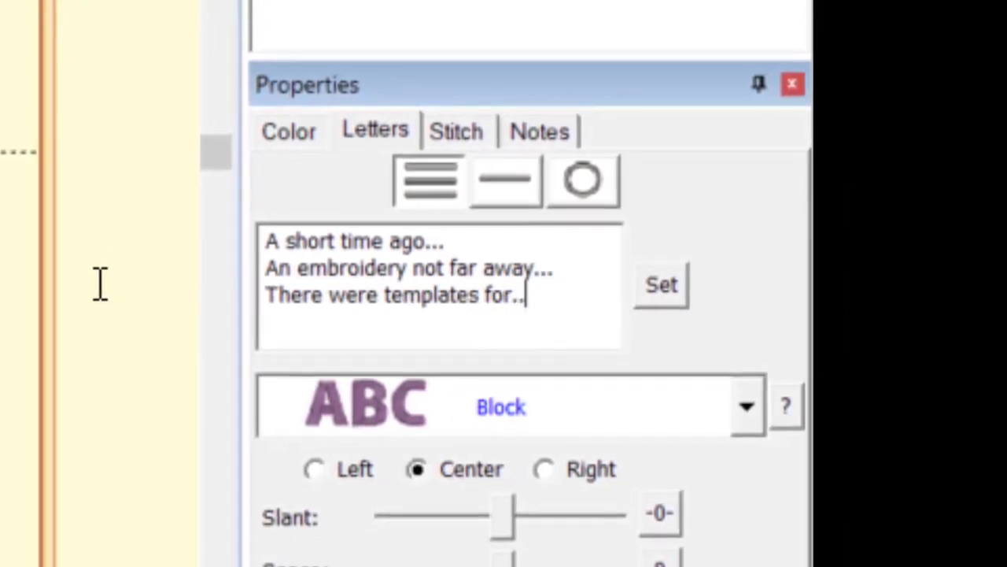
text(Embrilli)
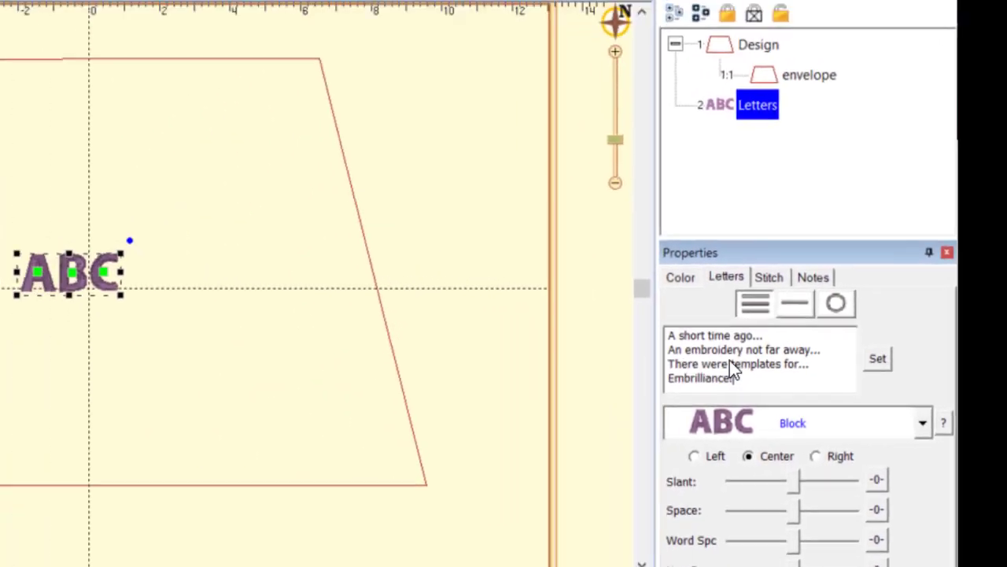
click(878, 358)
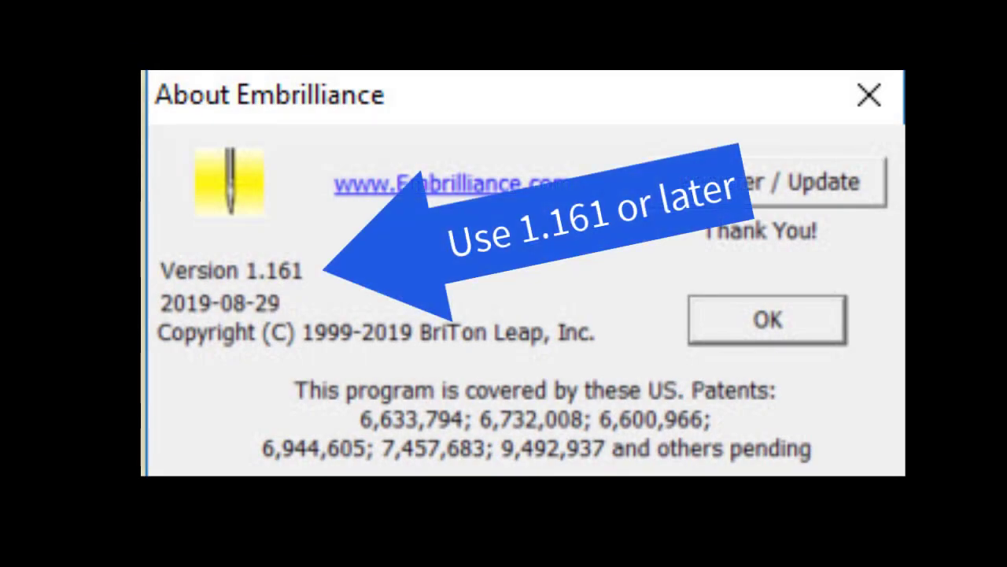
Step: Close the About dialog after confirming version 1.161
click(765, 318)
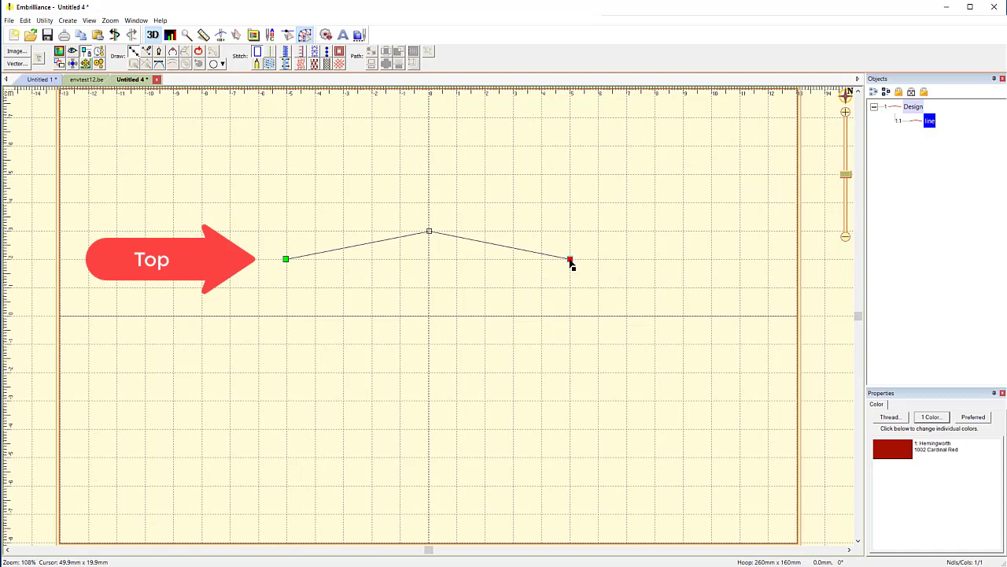
mouse_move(576, 302)
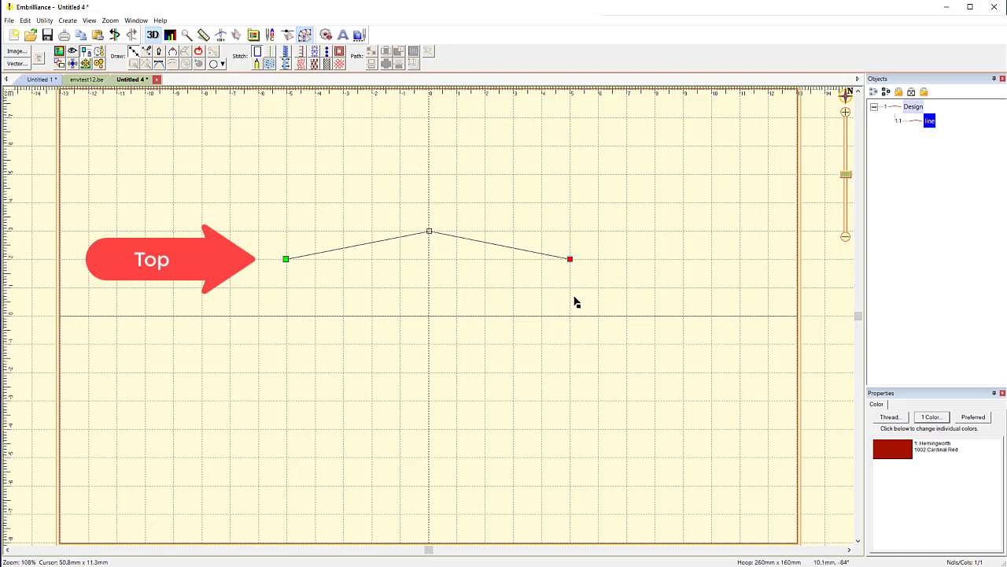
Step: Close the outline down the right side and along the bottom, then rename it 'envelope'
drag(570, 258, 570, 343)
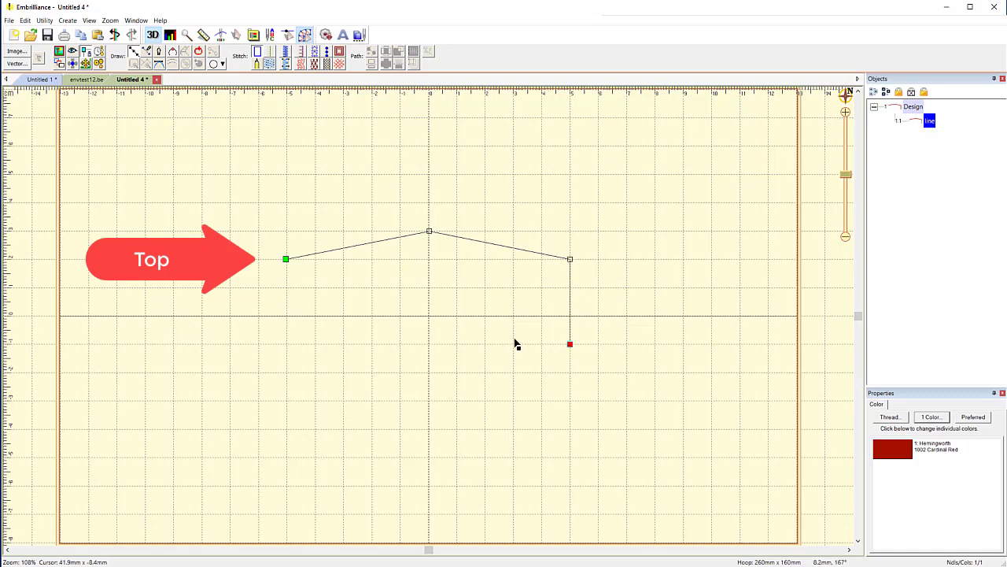
drag(569, 343, 285, 347)
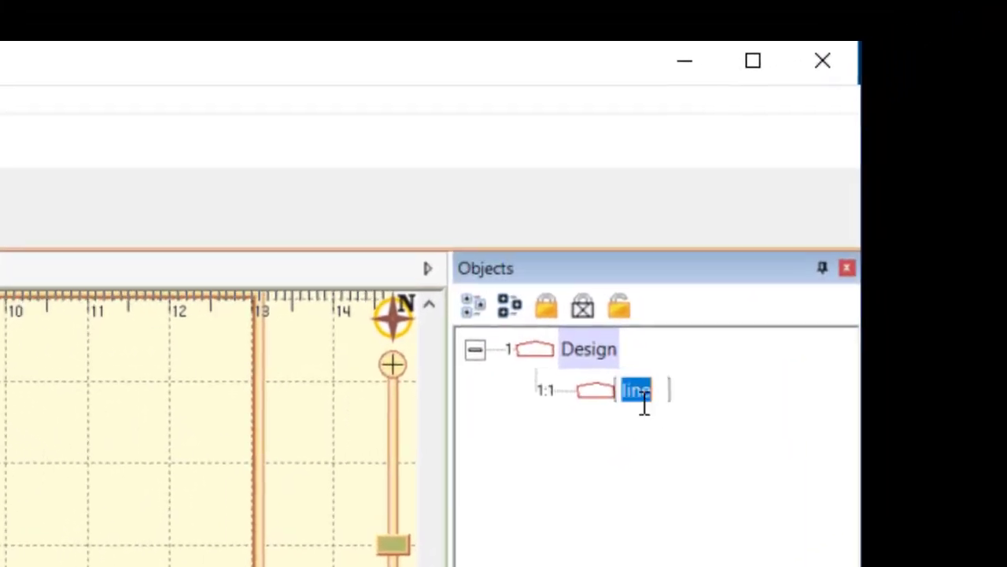
text(env)
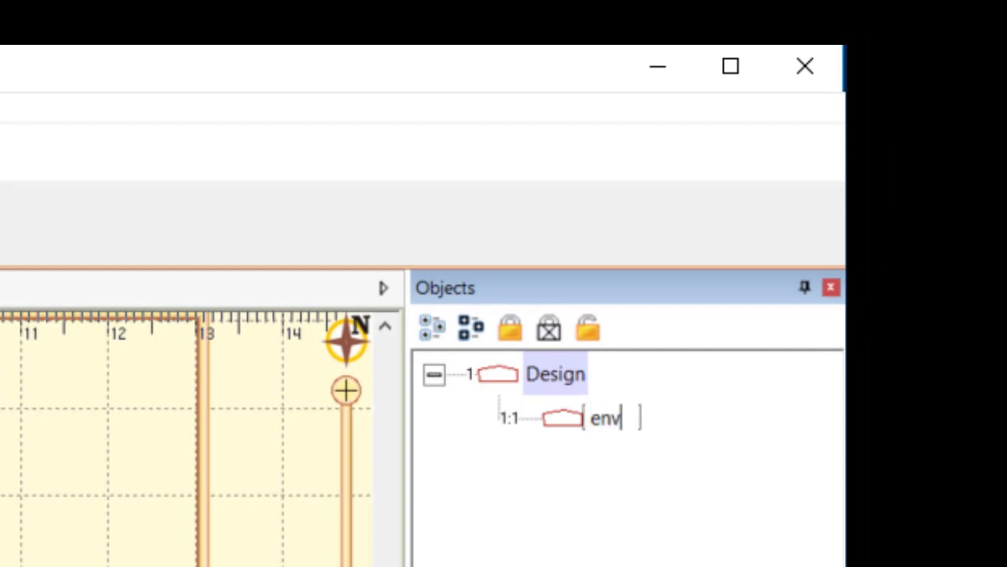
text(elope)
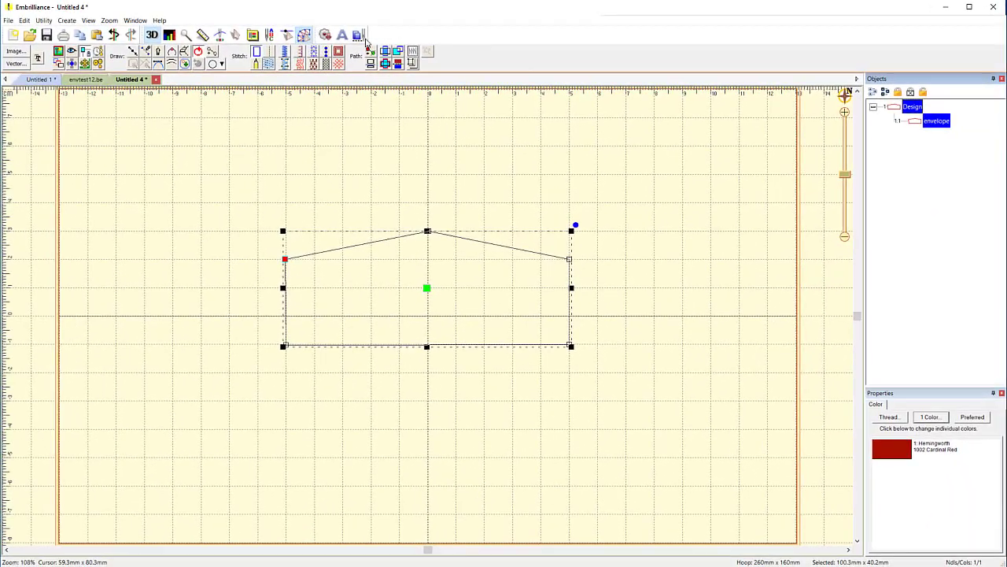
Step: Add a lettering object reading 'HOME' inside the house-shaped envelope
click(342, 34)
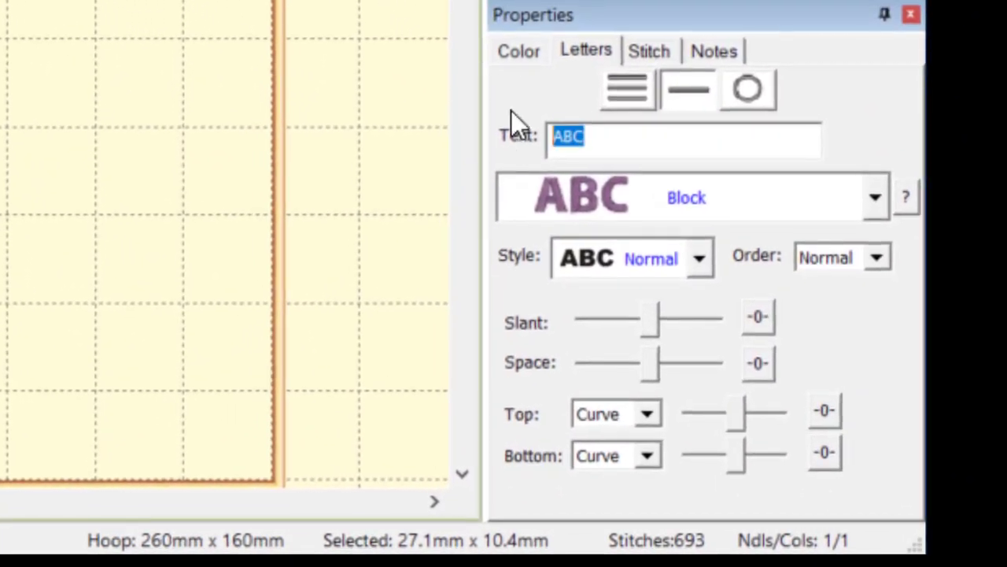
text(HOME)
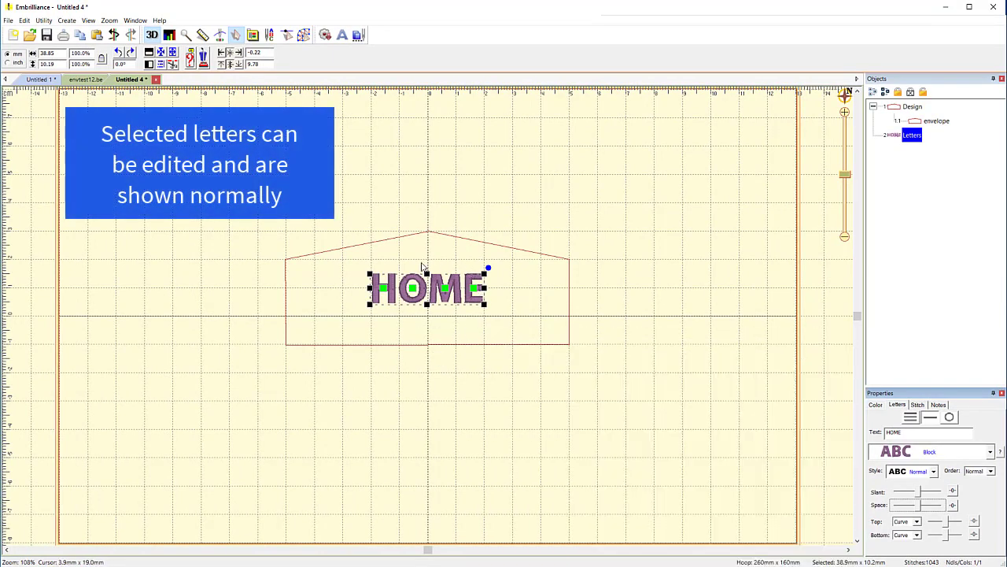
mouse_move(450, 363)
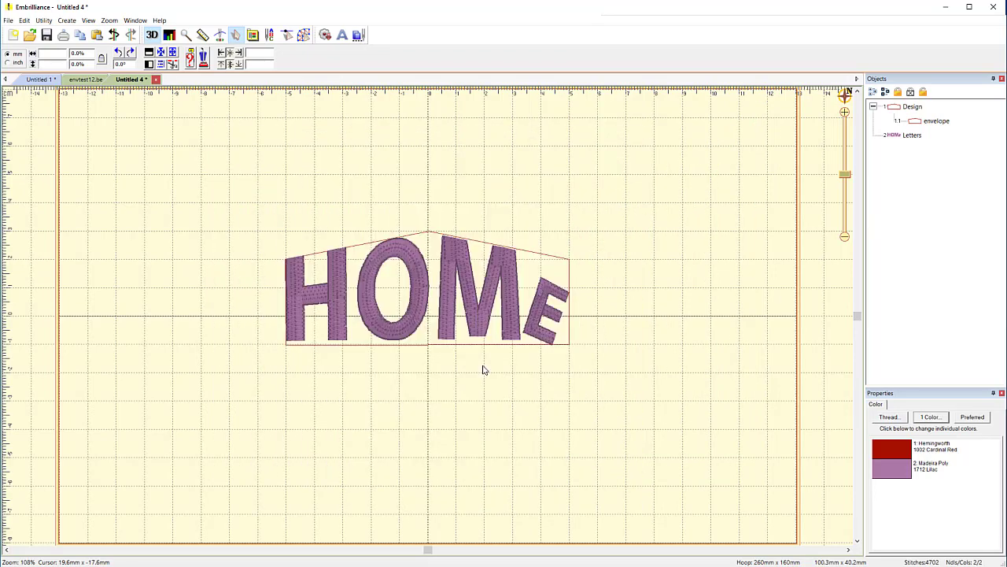
Step: Rename the second rectangle object to 'envelope 2'
click(190, 80)
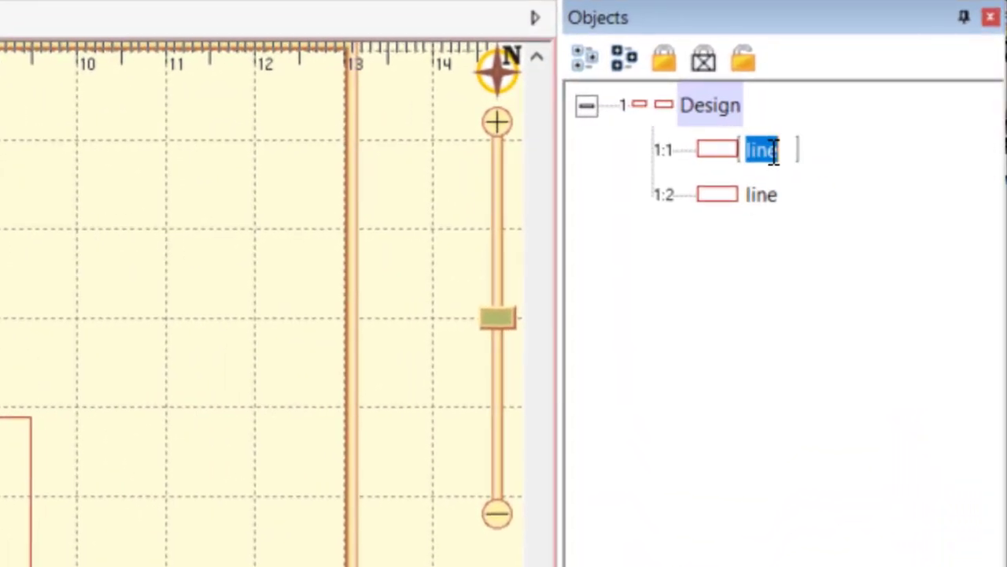
text(en)
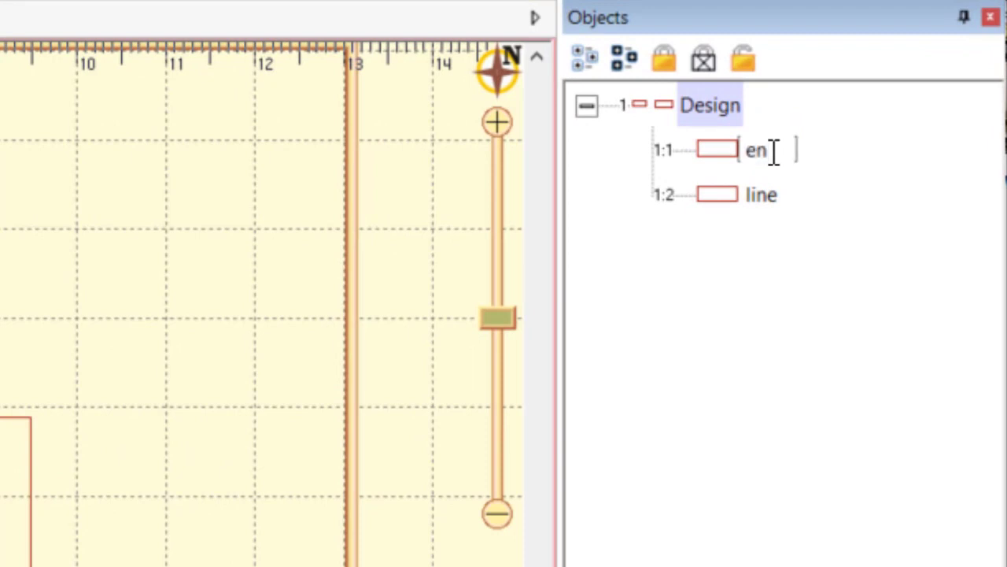
text(velope)
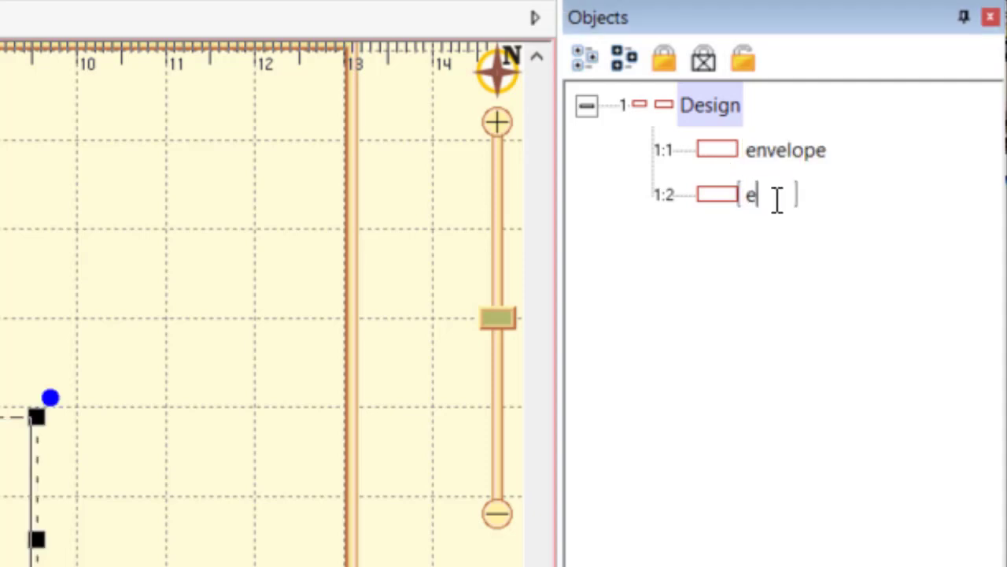
text(nvelope 2)
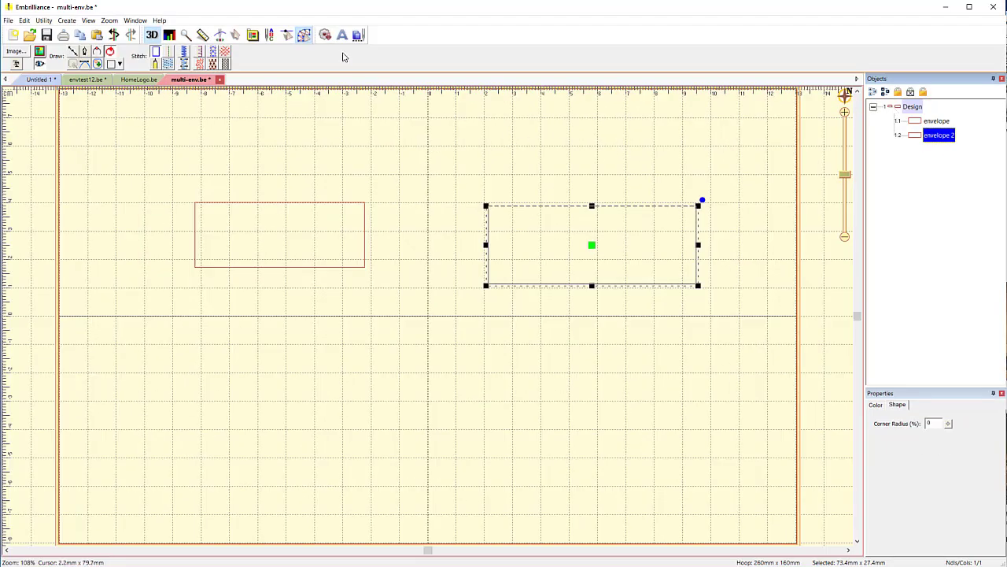
click(342, 35)
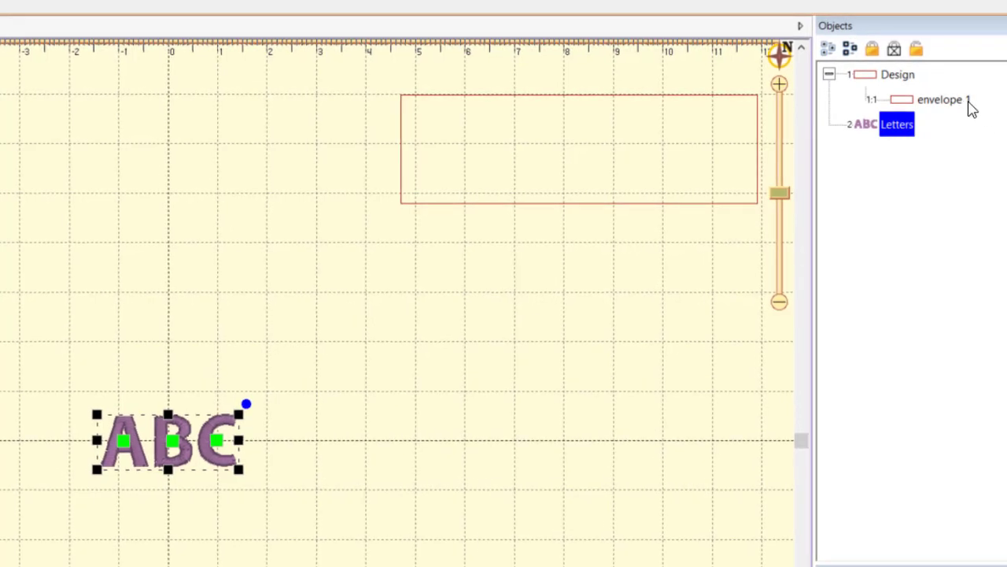
Step: Rename the envelope to 'envelope -l 1' and select the lettering's name for editing
click(940, 99)
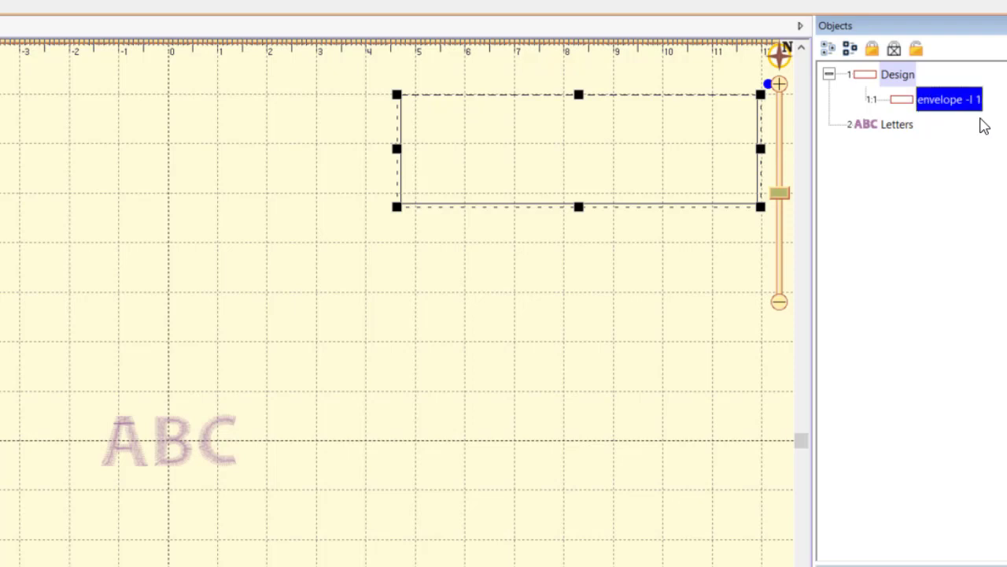
mouse_move(876, 129)
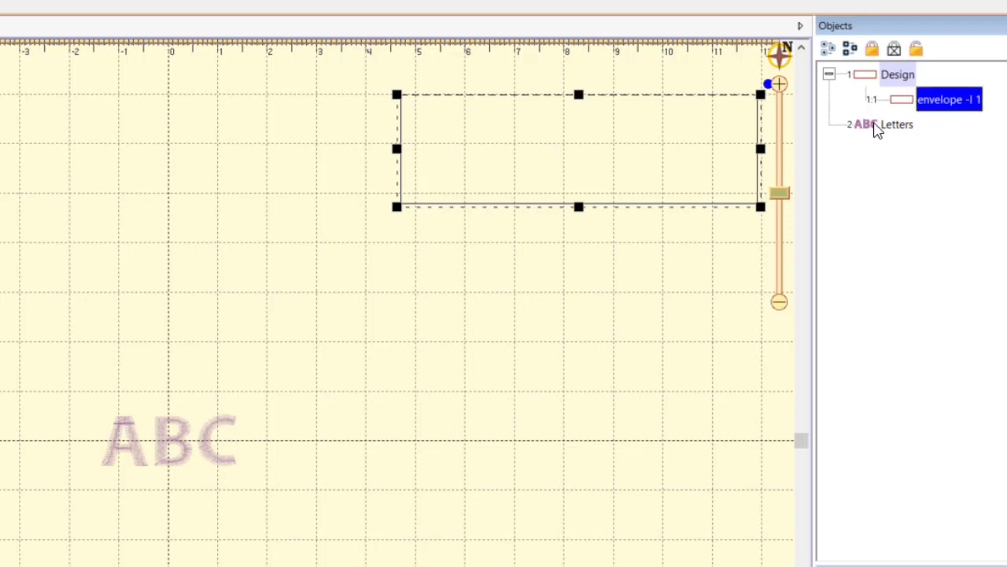
click(895, 124)
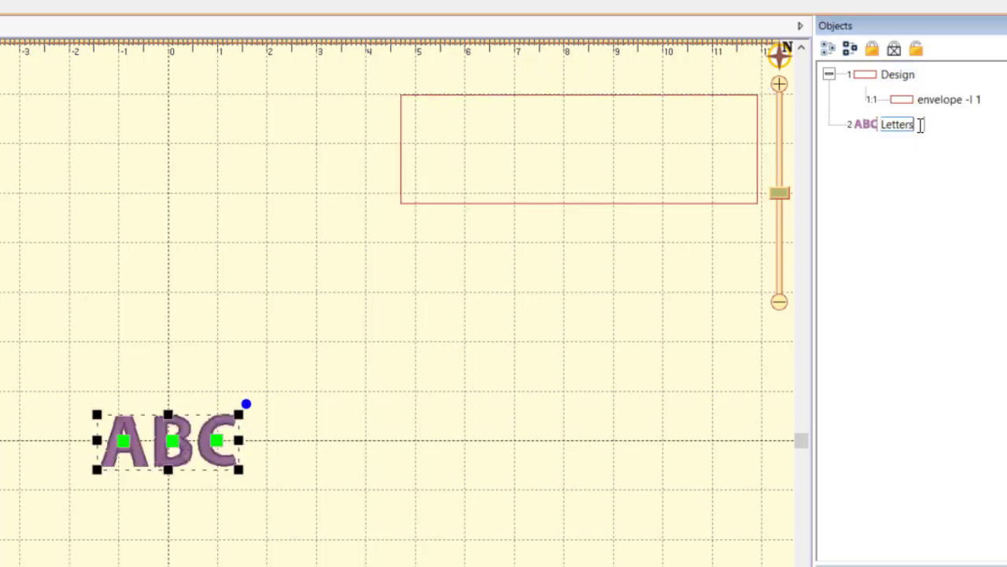
drag(167, 441, 467, 149)
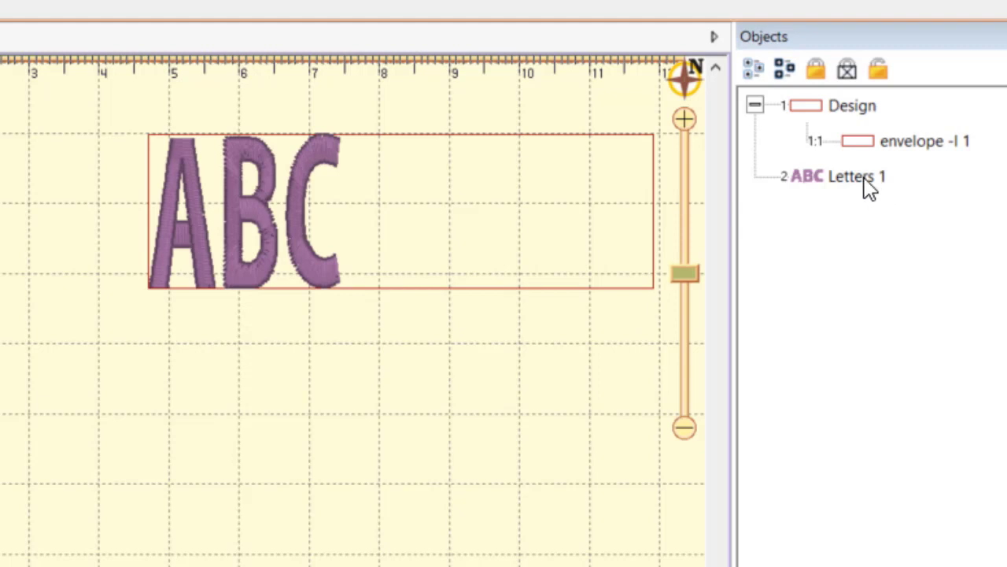
Step: Rename the lettering to 'Letters -ct 1' and the envelope back to 'envelope 1'
double_click(850, 177)
text(-ct )
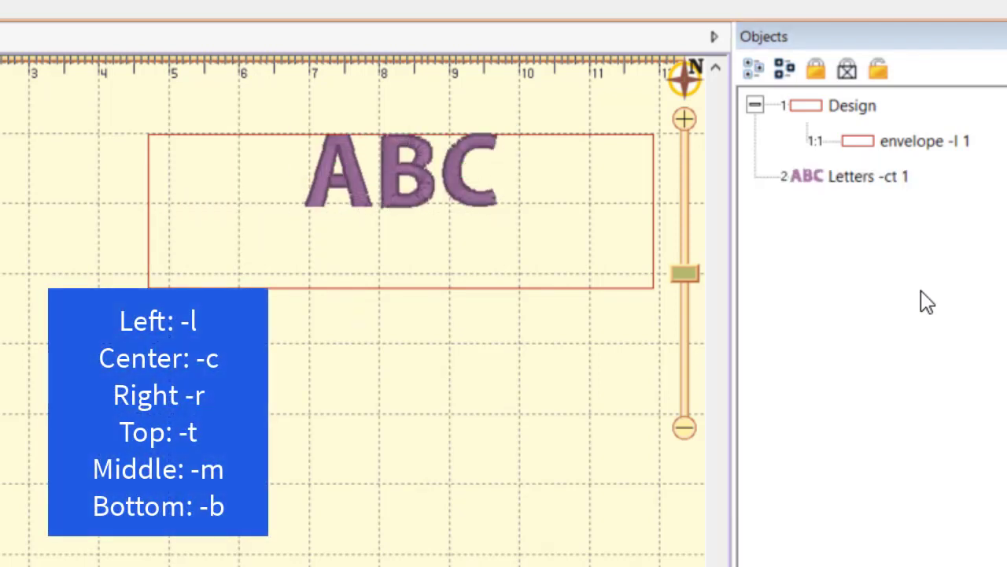
click(925, 141)
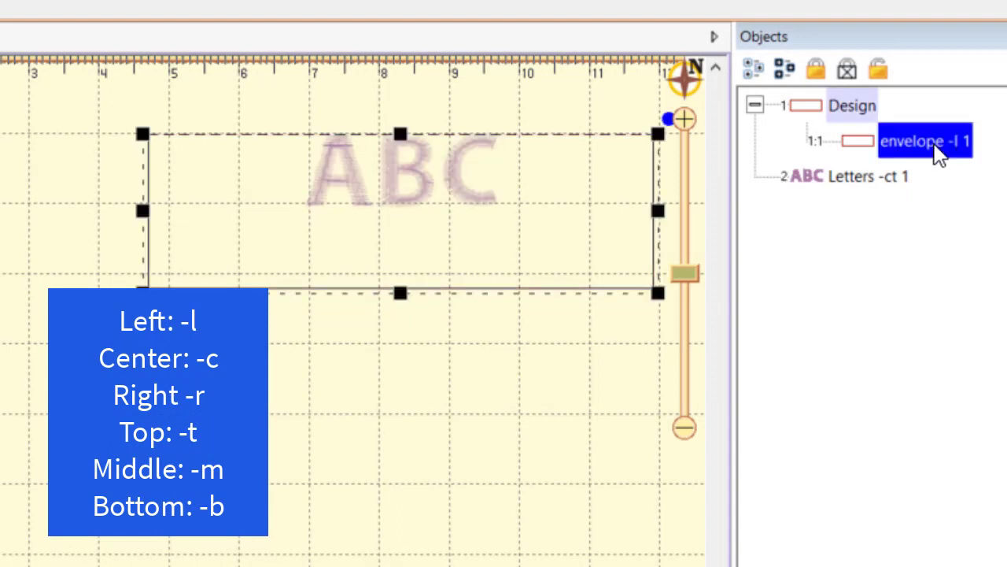
click(862, 176)
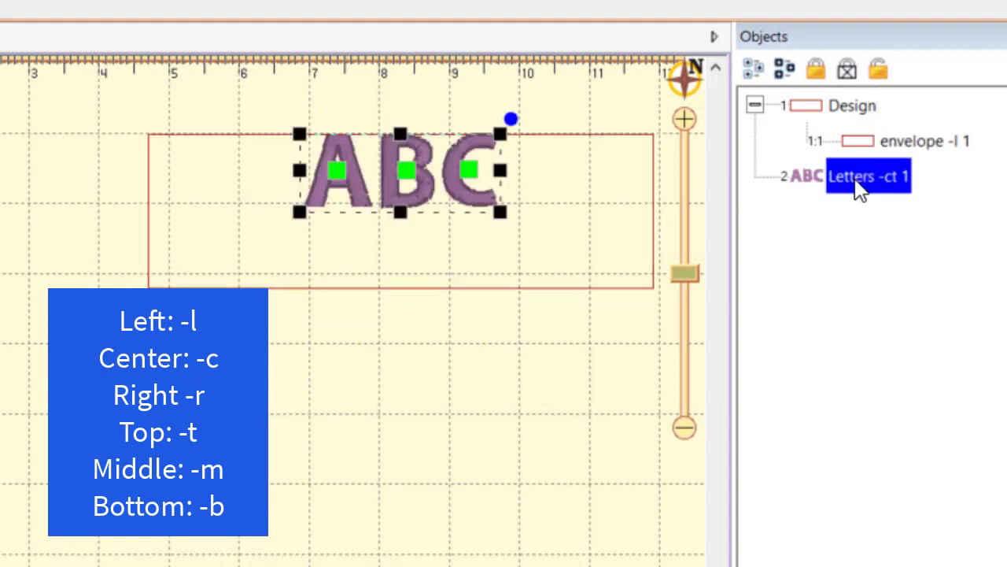
mouse_move(944, 150)
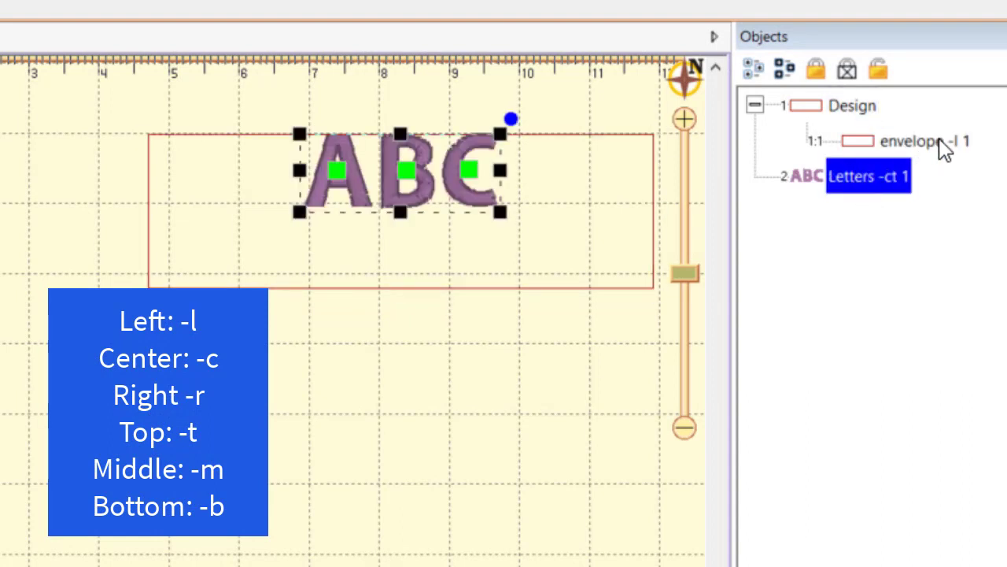
click(913, 141)
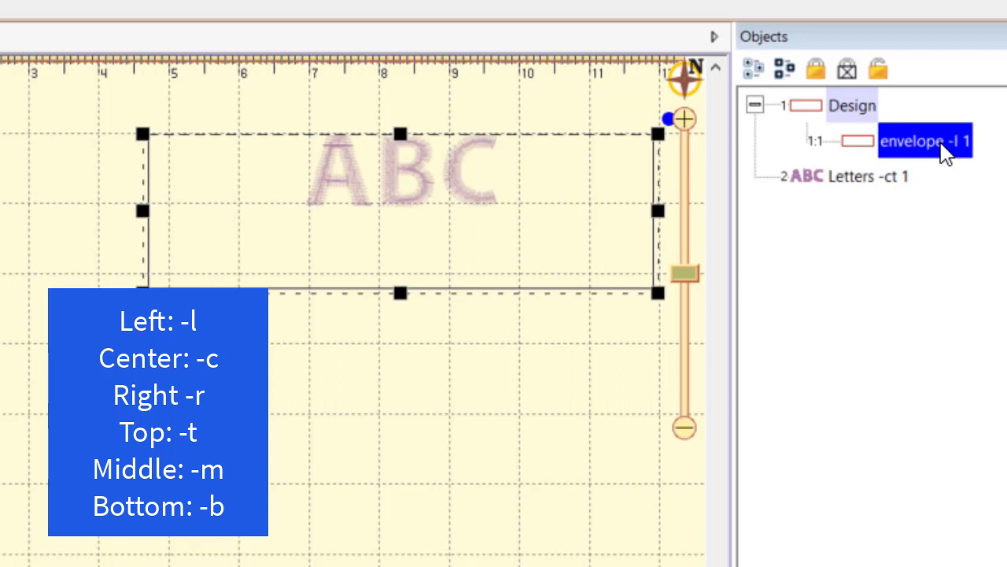
double_click(921, 141)
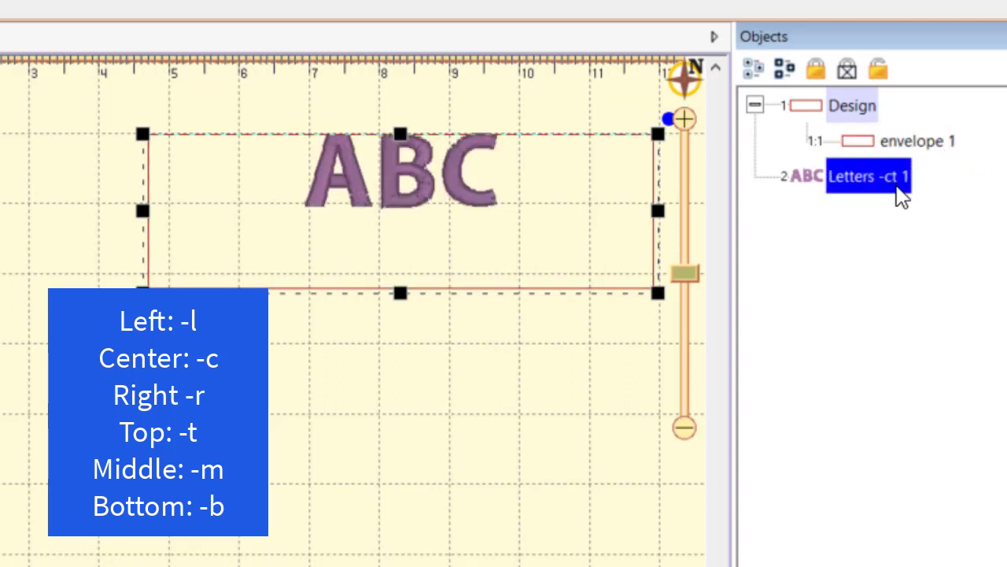
double_click(866, 176)
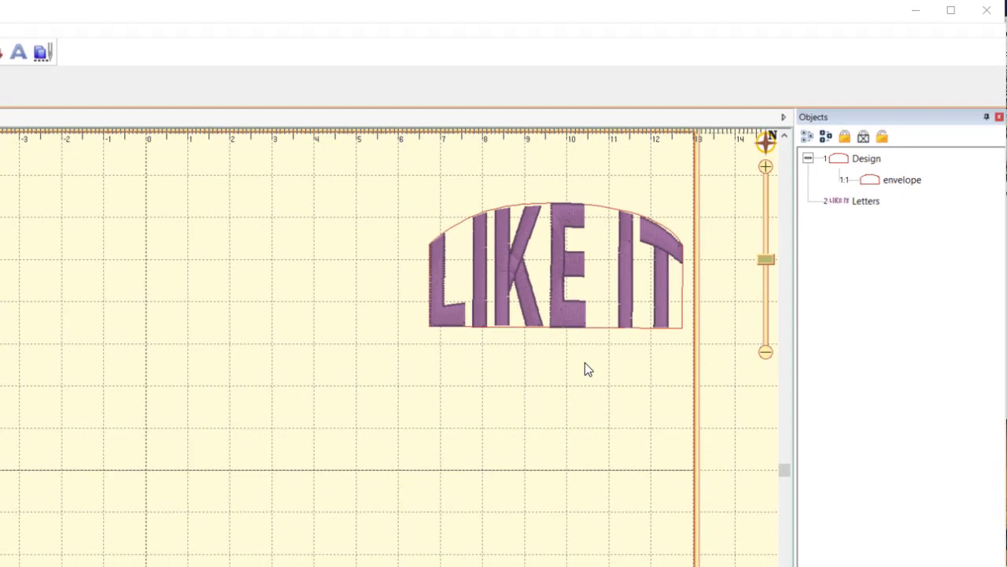
mouse_move(582, 370)
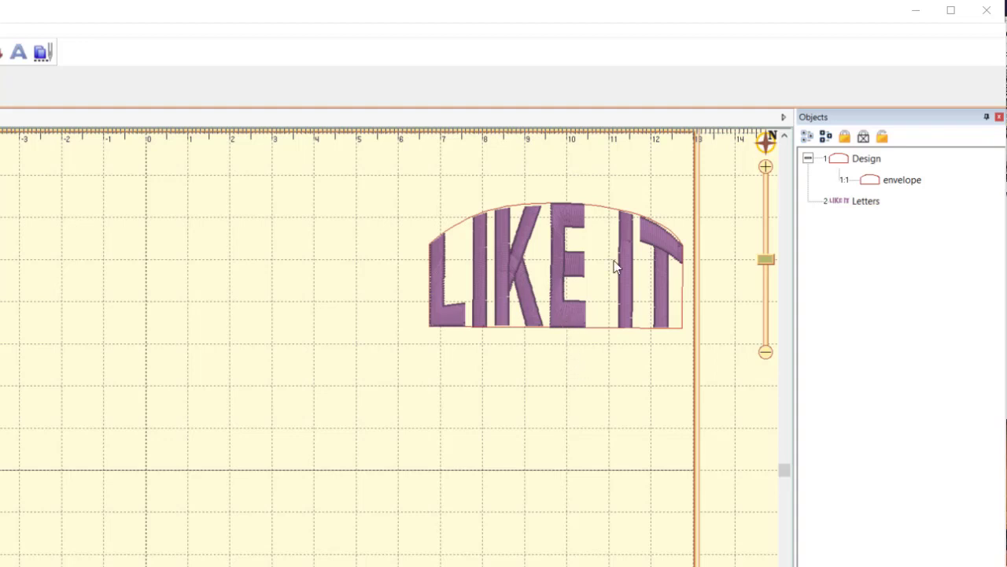
mouse_move(903, 193)
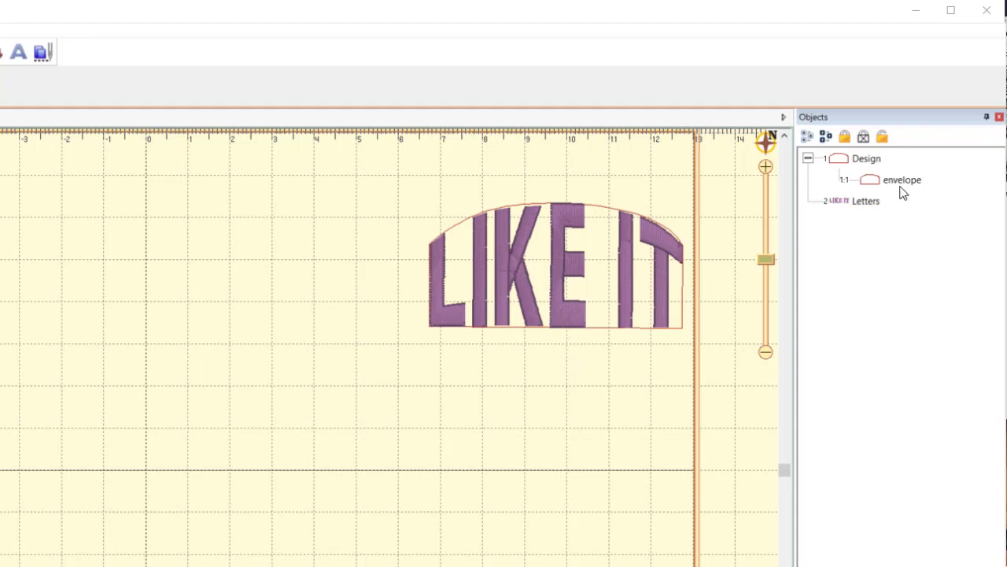
mouse_move(568, 321)
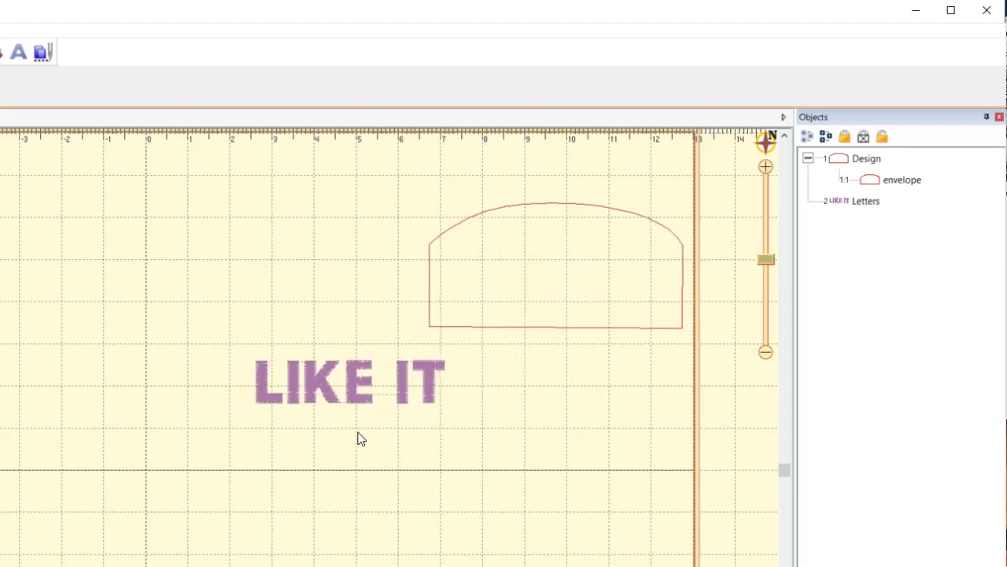
Step: Place the LIKE IT lettering outside the arched envelope
click(348, 382)
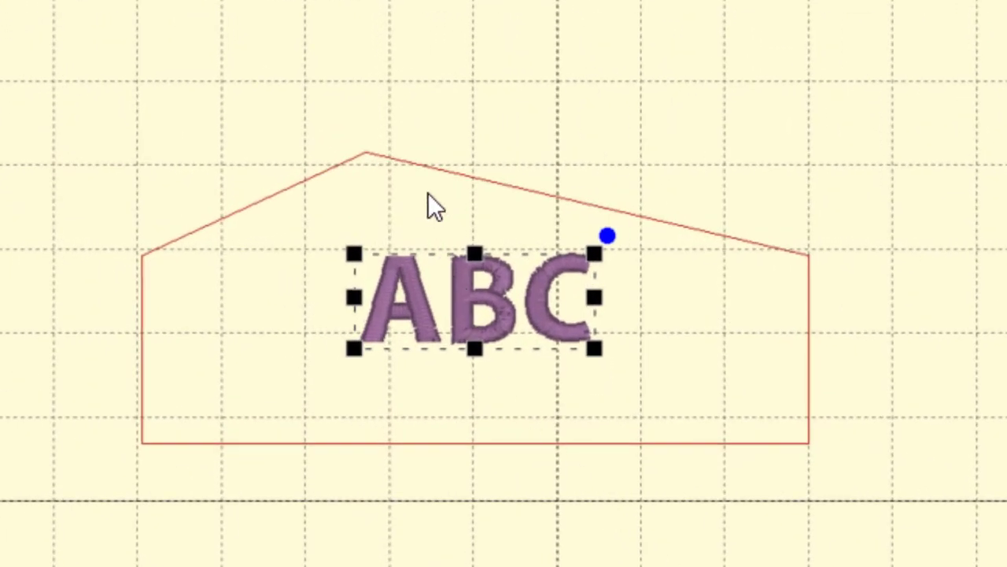
mouse_move(537, 106)
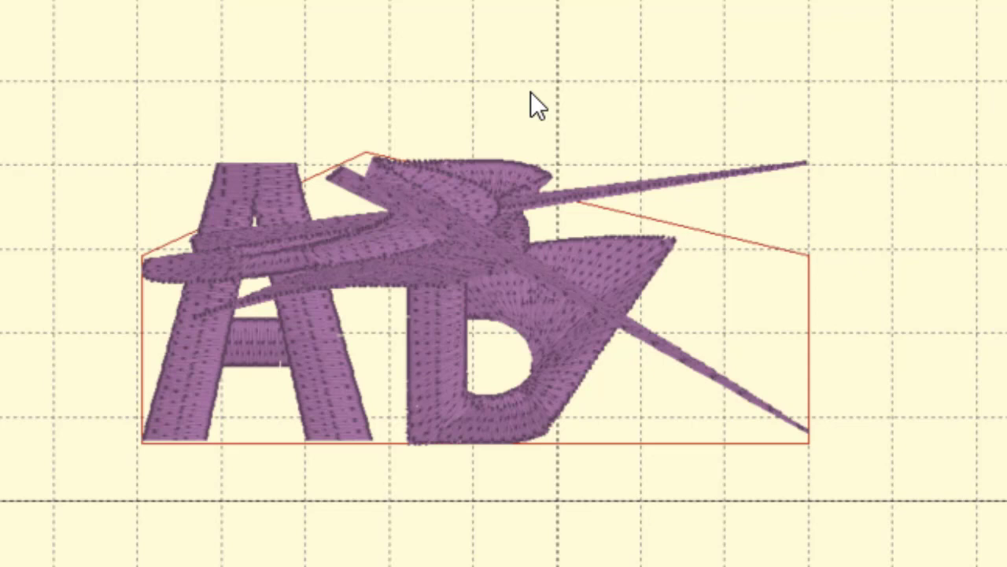
mouse_move(626, 224)
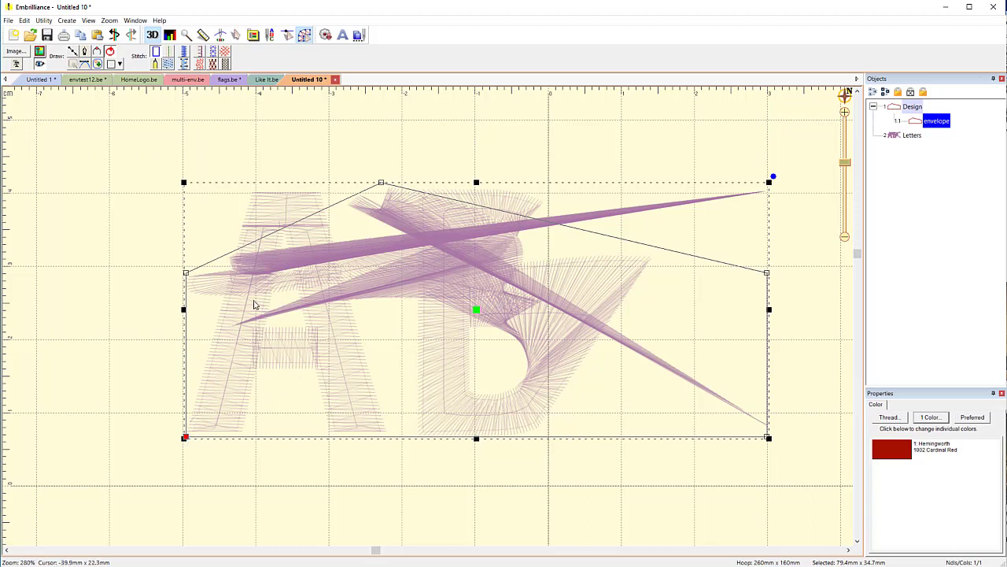
mouse_move(189, 277)
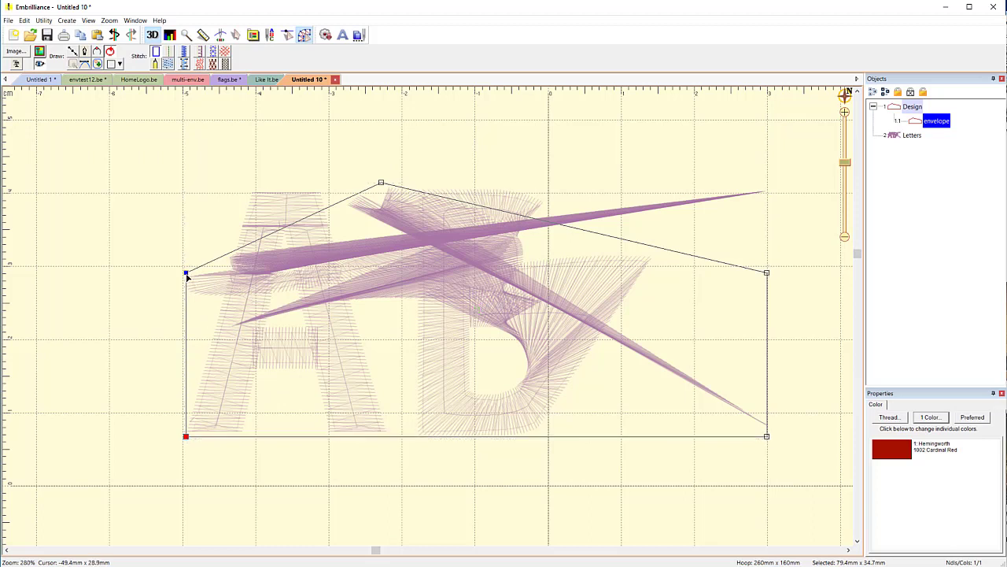
mouse_move(206, 285)
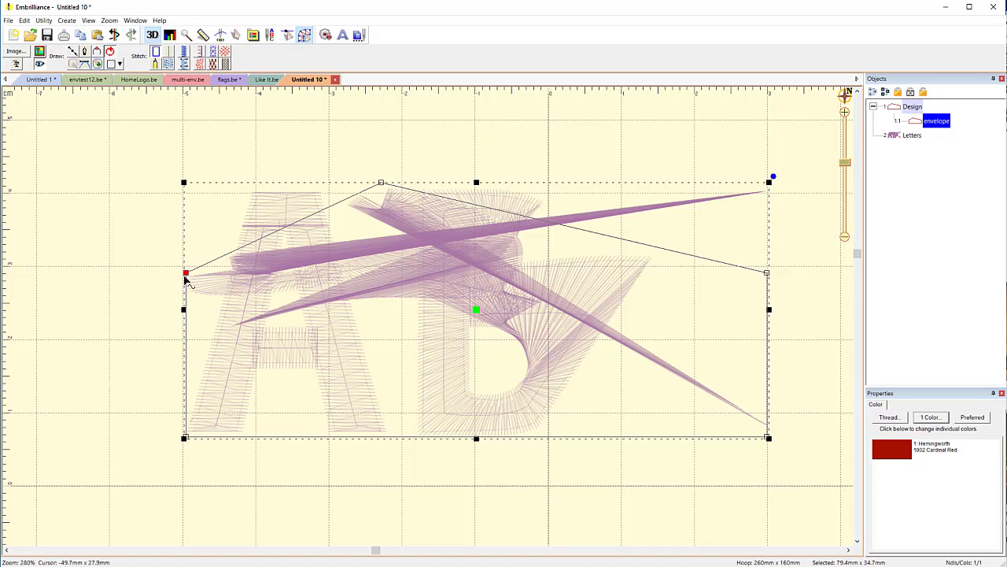
mouse_move(186, 279)
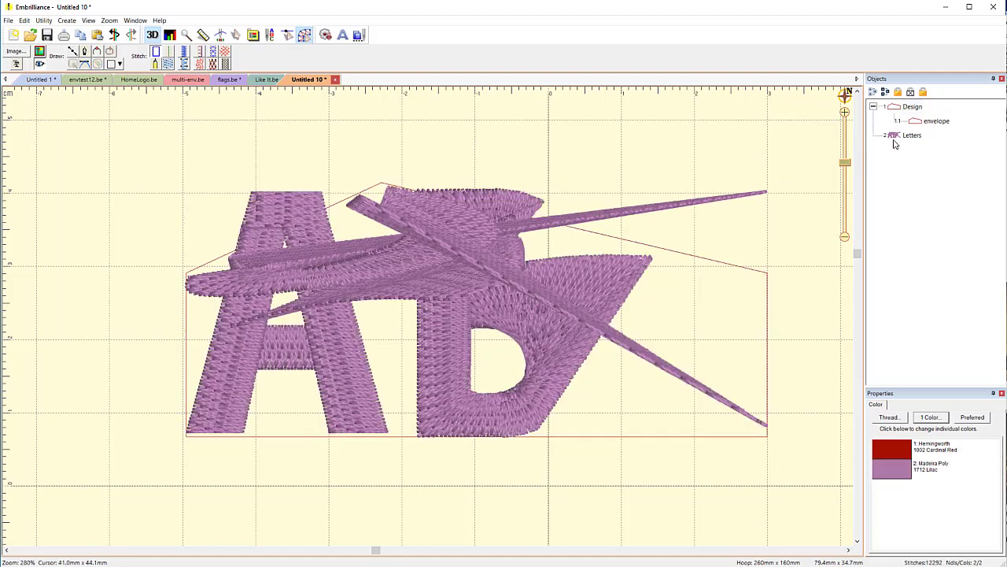
Step: Select the ABC lettering in Objects to view its properties
click(912, 135)
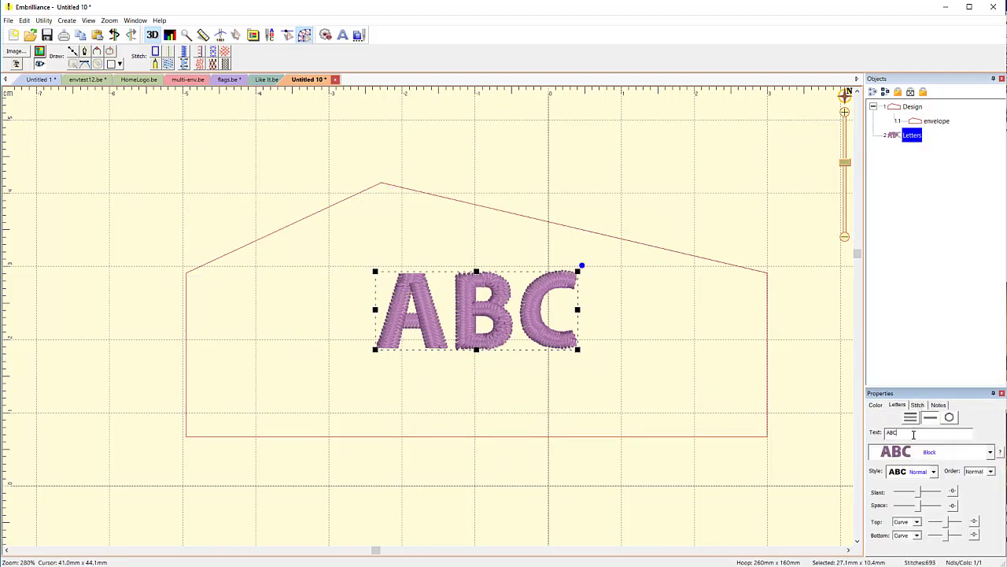